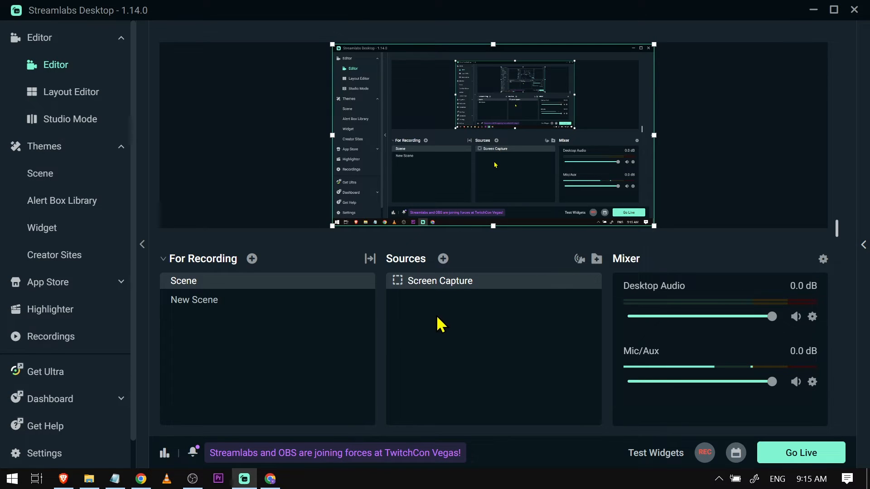
# - Hide the Screen Capture source with its visibility eye icon
pyautogui.click(559, 281)
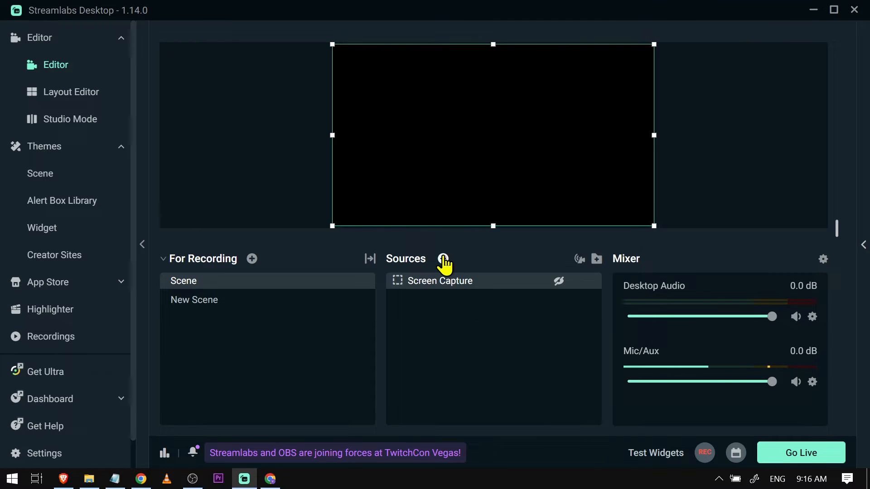
# - Add a Game Capture source to the scene, keeping the default name 'Game Capture'
pyautogui.click(442, 258)
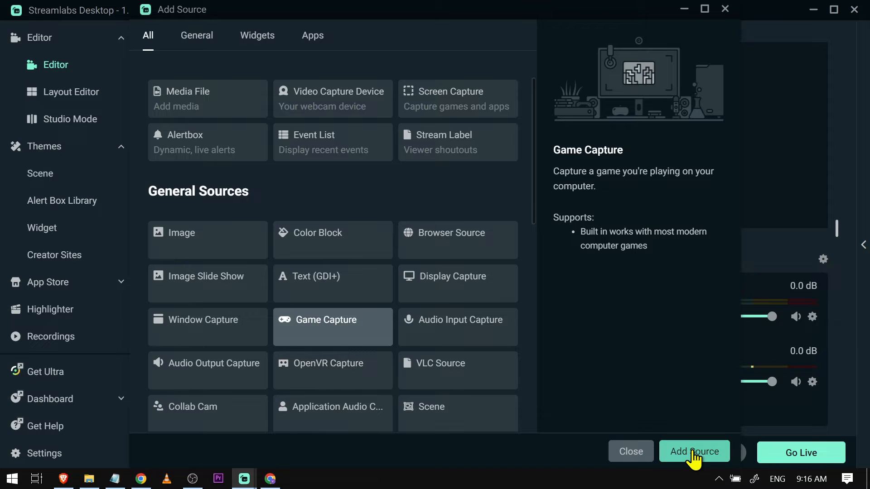
pyautogui.click(694, 452)
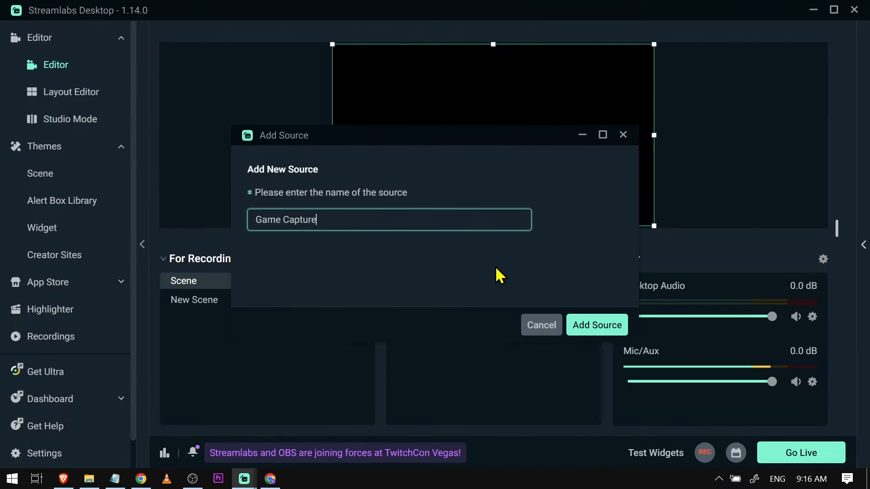
pyautogui.moveTo(597, 326)
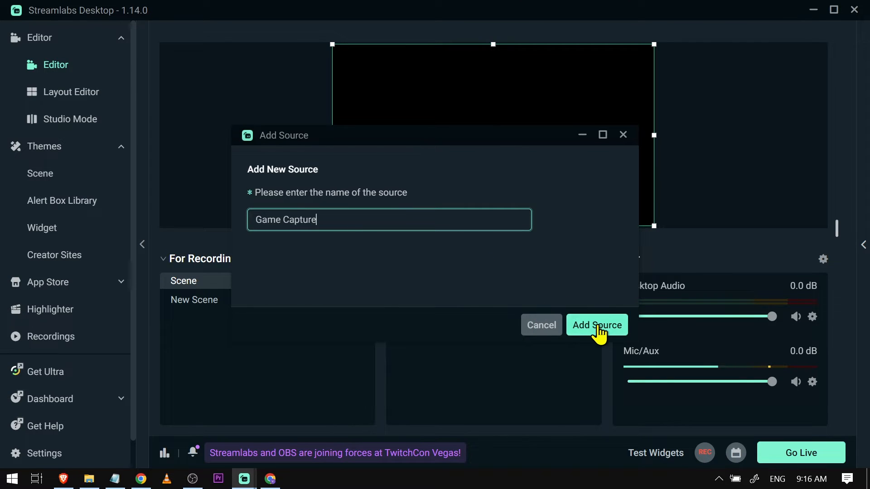
pyautogui.click(596, 326)
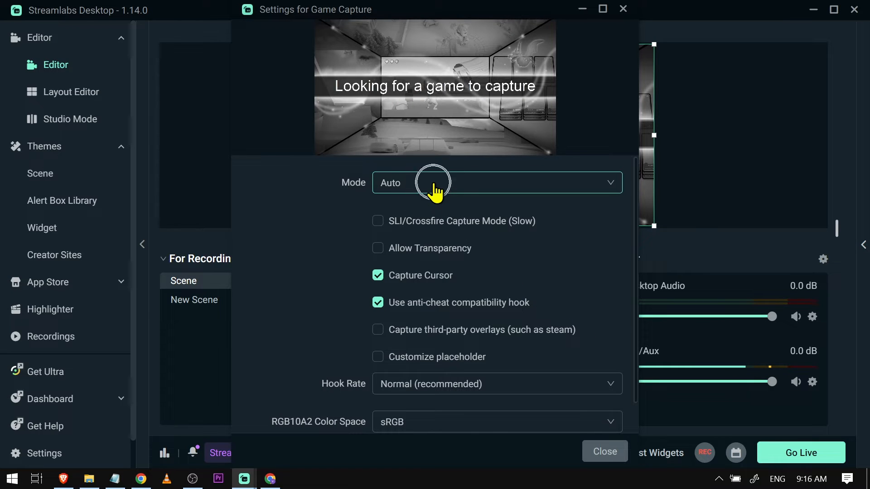
# - Set Game Capture's mode to Capture specific window, leave the window unchosen, and close settings
pyautogui.click(497, 182)
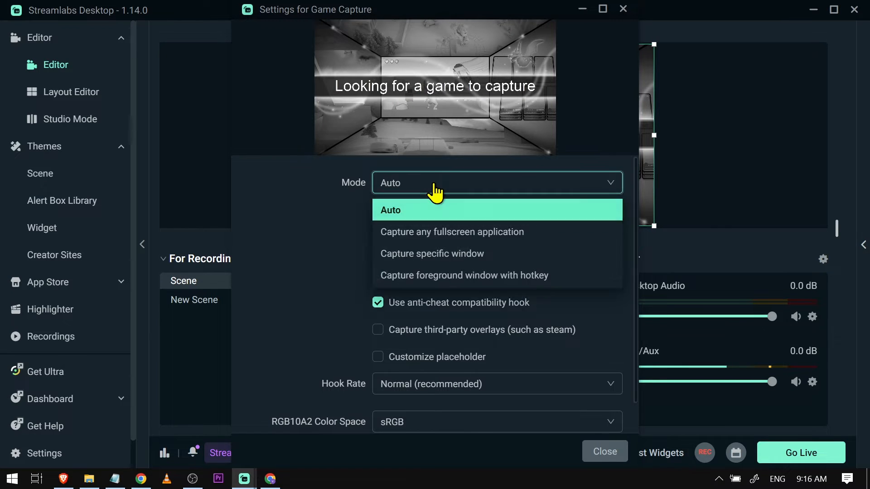
pyautogui.moveTo(432, 254)
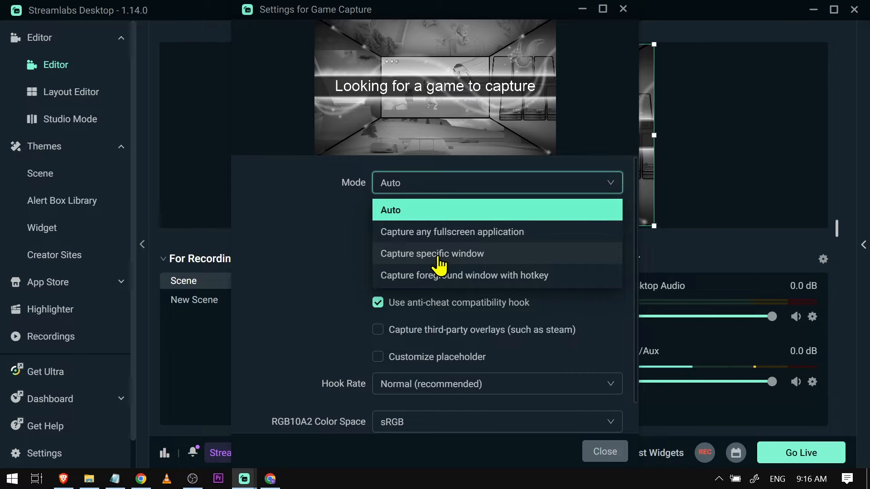
pyautogui.click(432, 254)
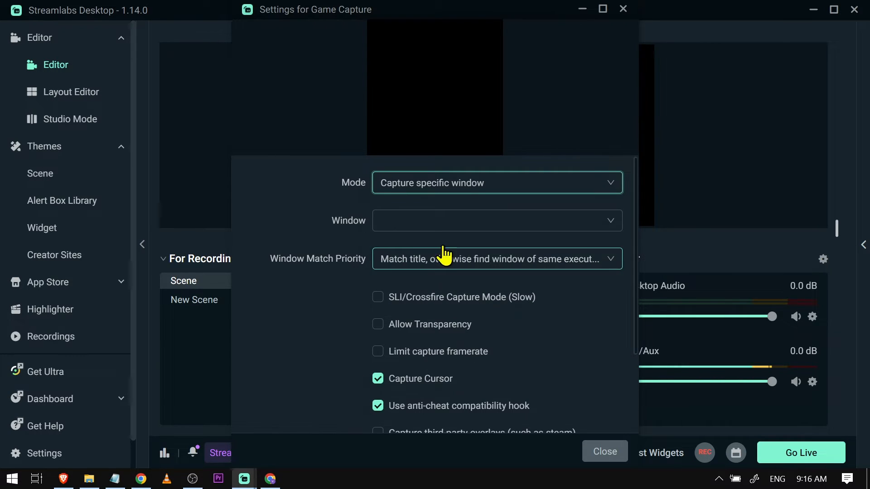
pyautogui.click(496, 221)
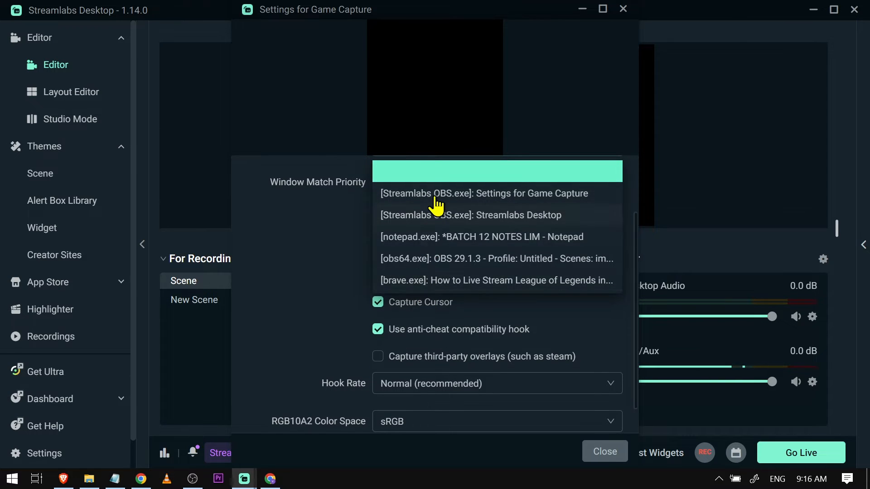
pyautogui.moveTo(440, 224)
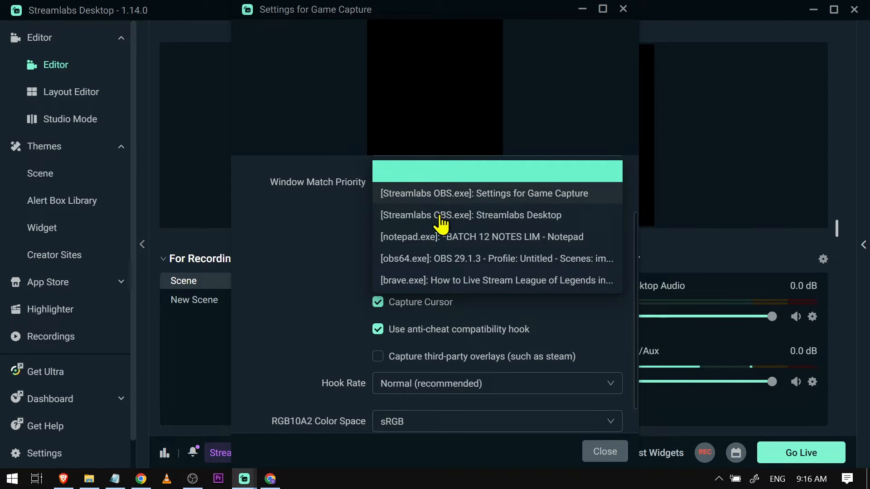
pyautogui.moveTo(472, 237)
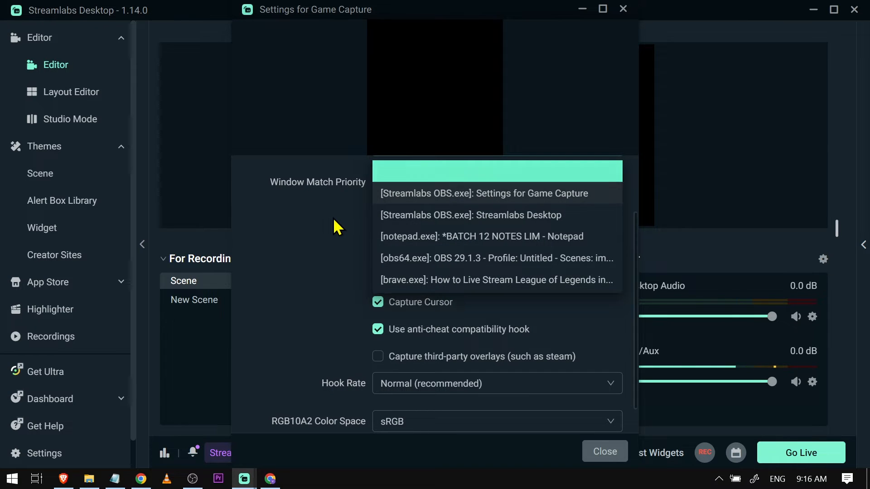
pyautogui.click(496, 182)
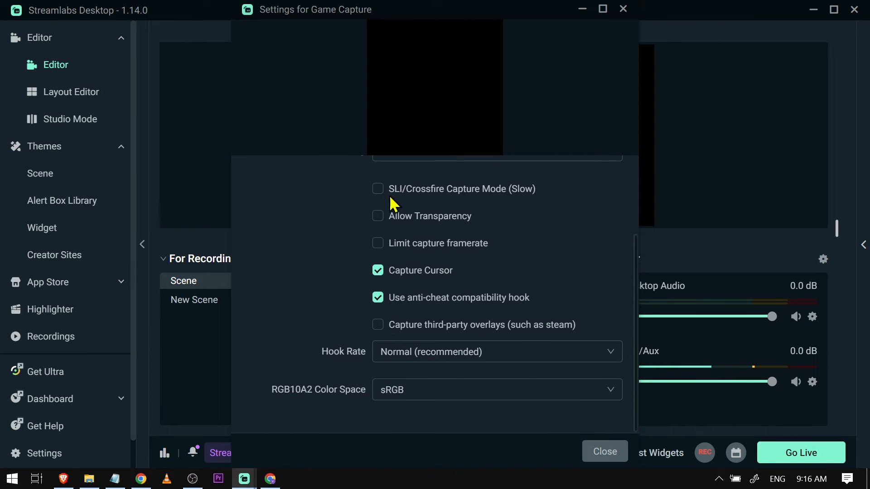
pyautogui.click(604, 451)
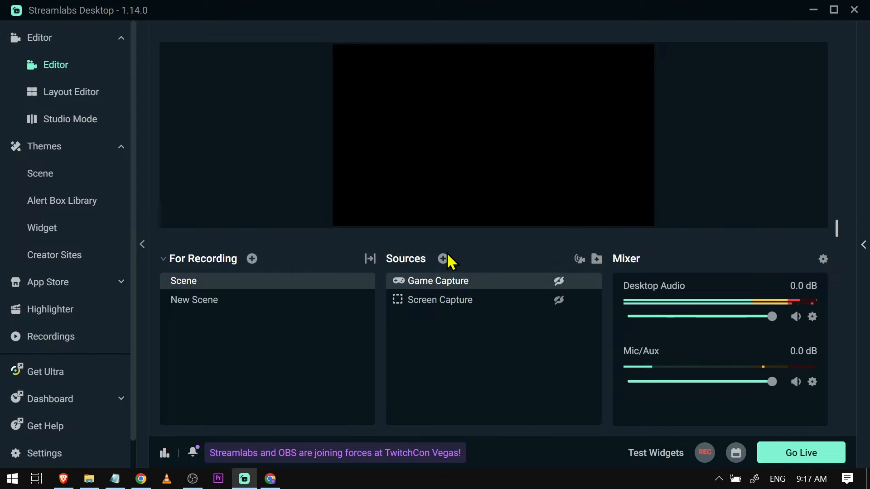
# - Add a Window Capture source using the Windows 10 (1903 and up) capture method
pyautogui.click(443, 258)
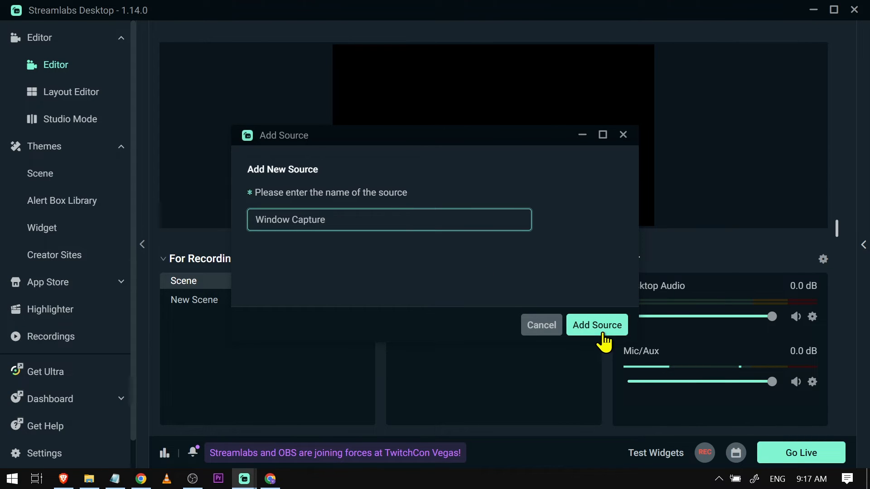
pyautogui.click(596, 325)
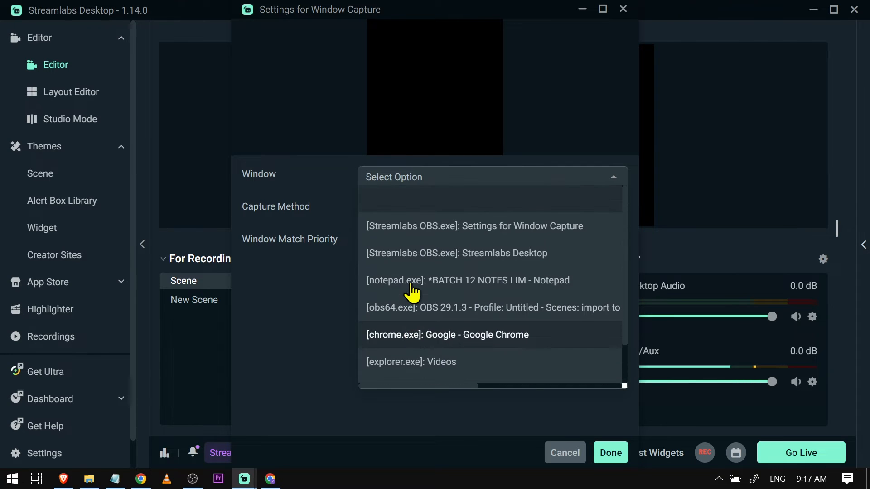
pyautogui.scroll(-3)
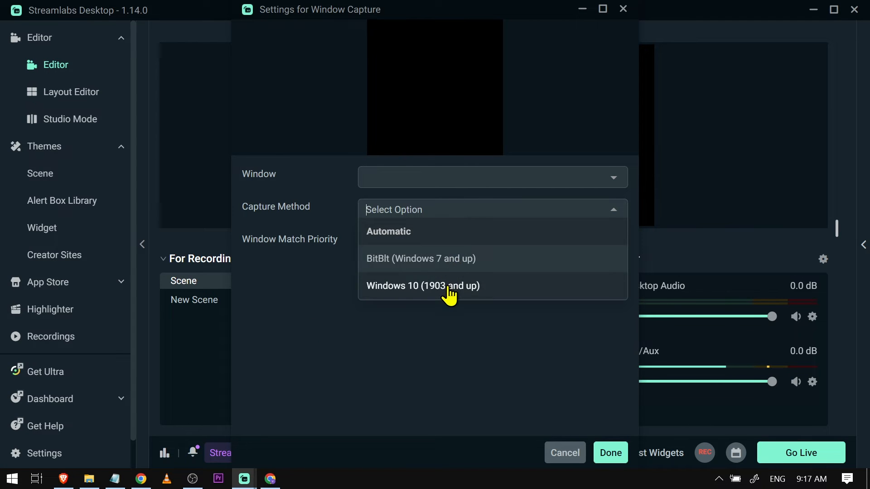
pyautogui.click(422, 286)
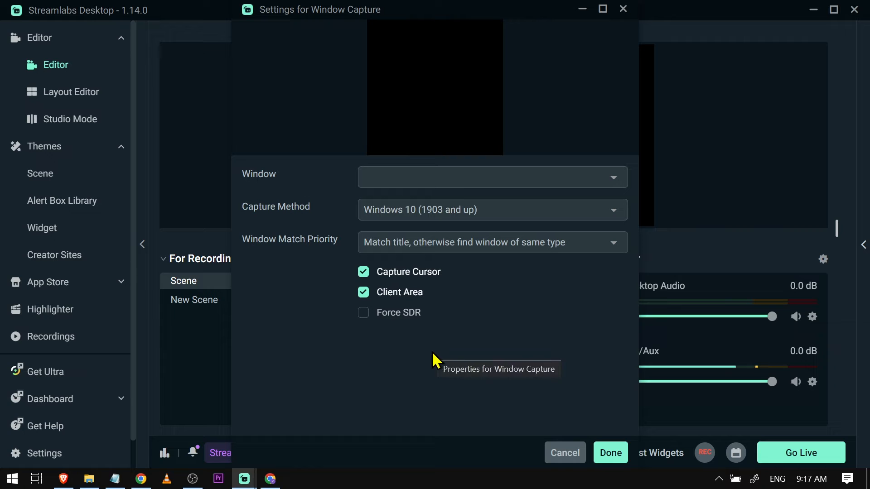
pyautogui.click(609, 453)
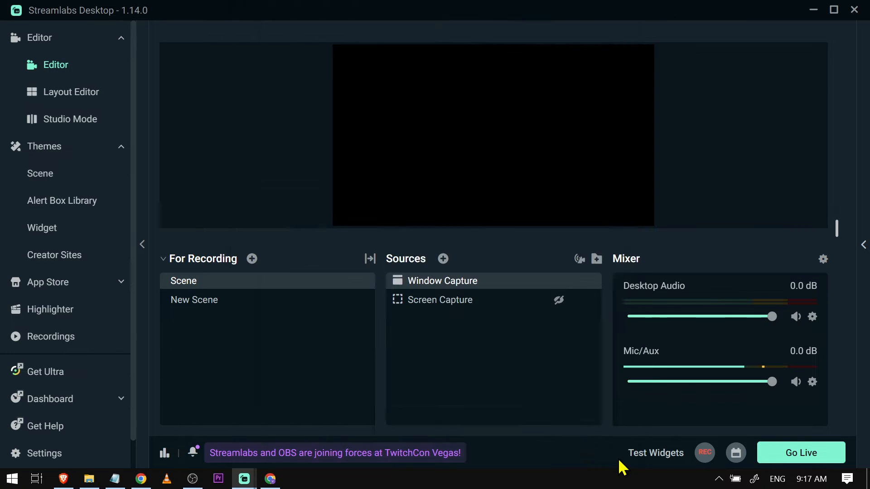
pyautogui.moveTo(578, 302)
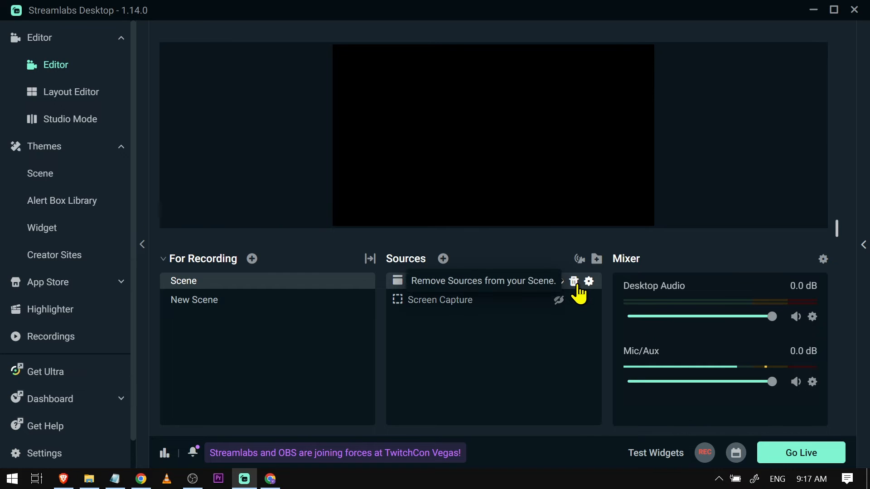
# - Delete the Window Capture source and choose Display Capture as the new source type
pyautogui.click(574, 281)
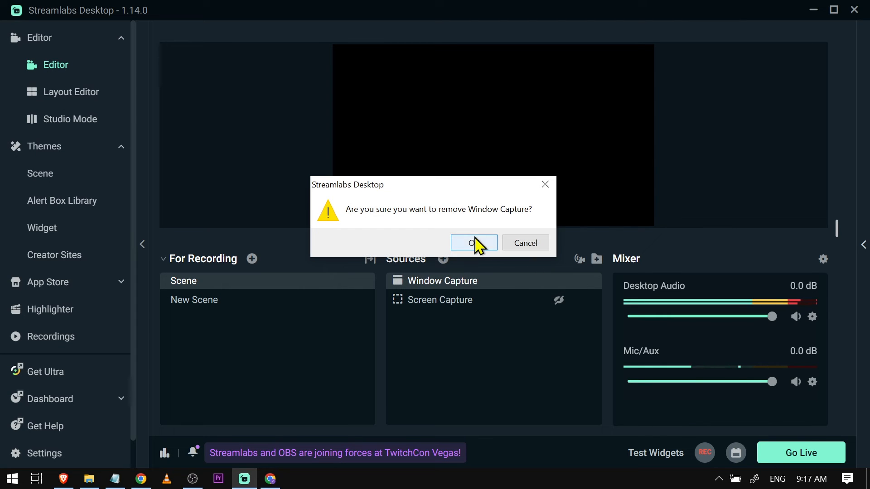
pyautogui.click(472, 243)
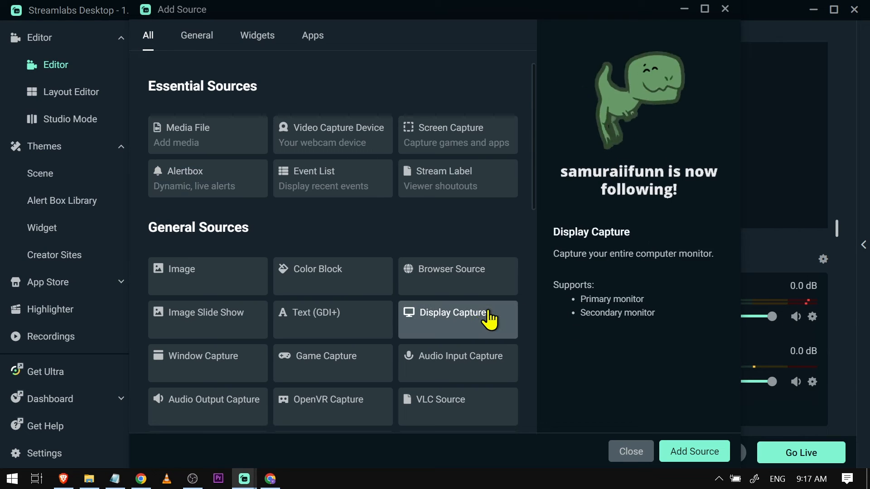
pyautogui.scroll(-3)
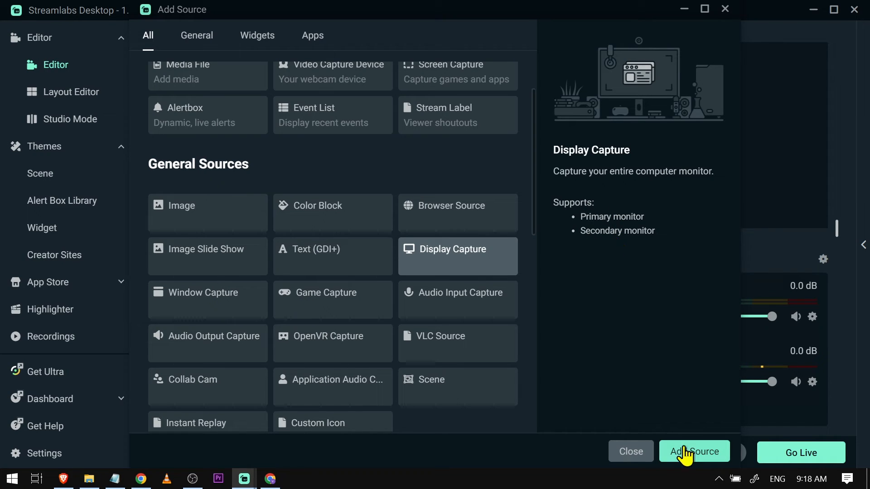
pyautogui.click(694, 452)
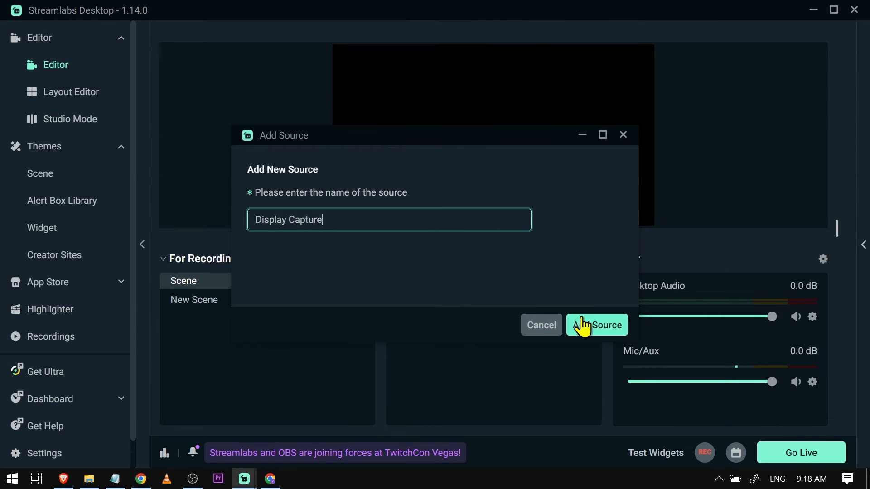
# - Create 'Display Capture' using the Windows 10 method capturing Display 2, then close settings
pyautogui.click(596, 324)
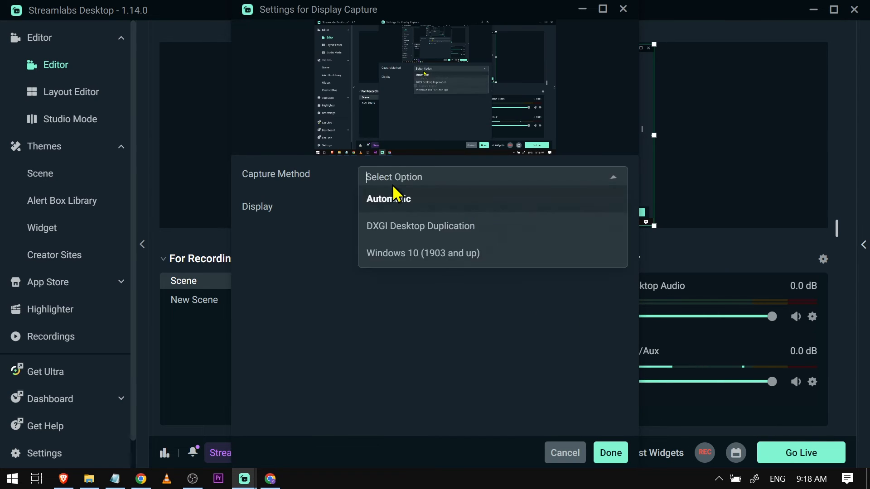
pyautogui.click(422, 253)
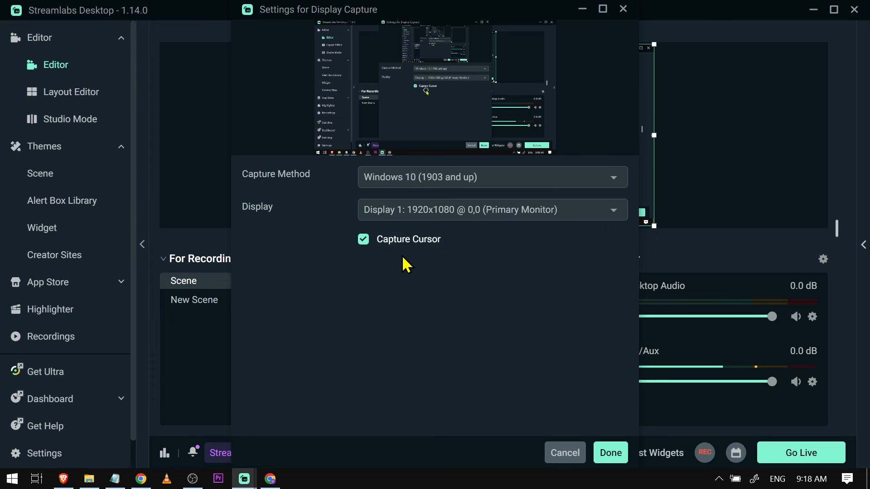
pyautogui.click(492, 210)
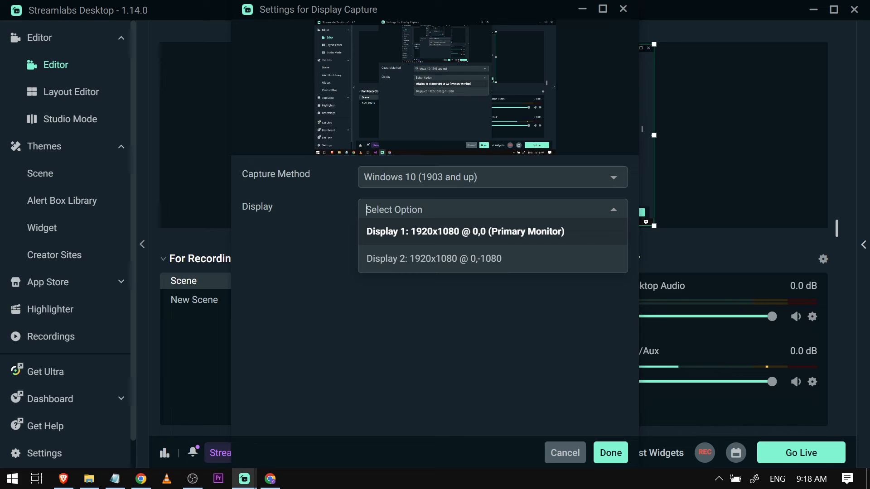
pyautogui.click(464, 231)
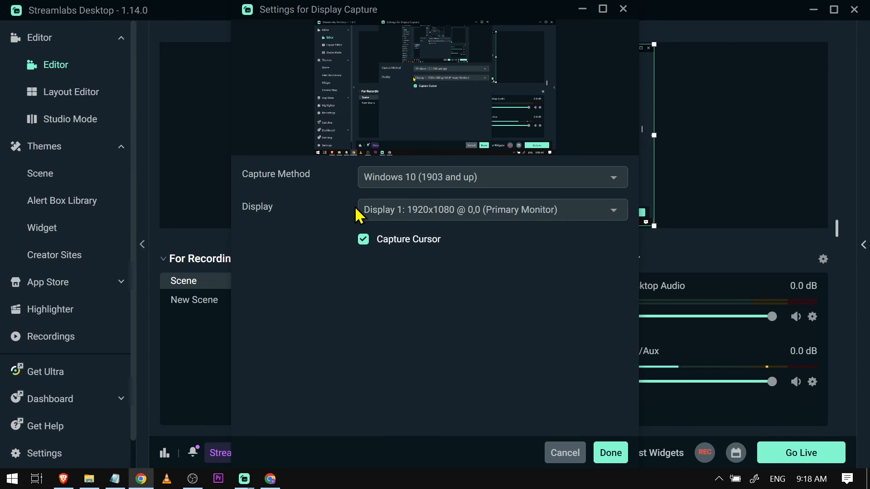
pyautogui.click(491, 209)
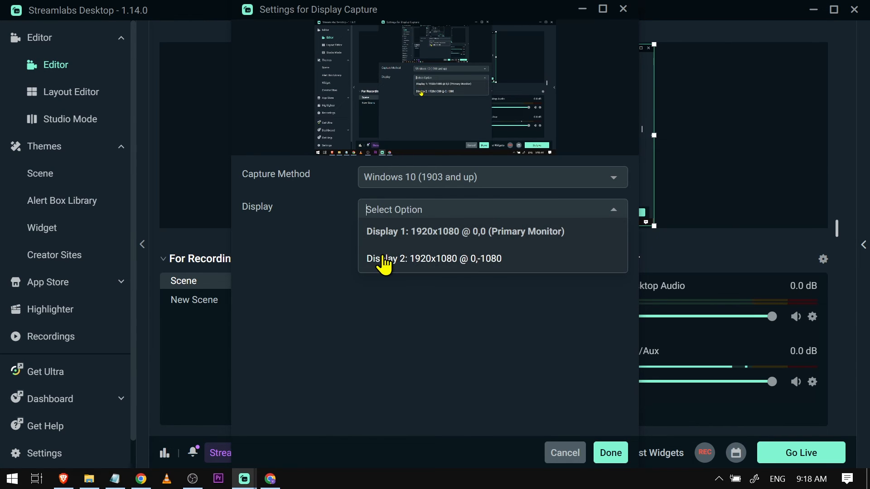
pyautogui.click(434, 259)
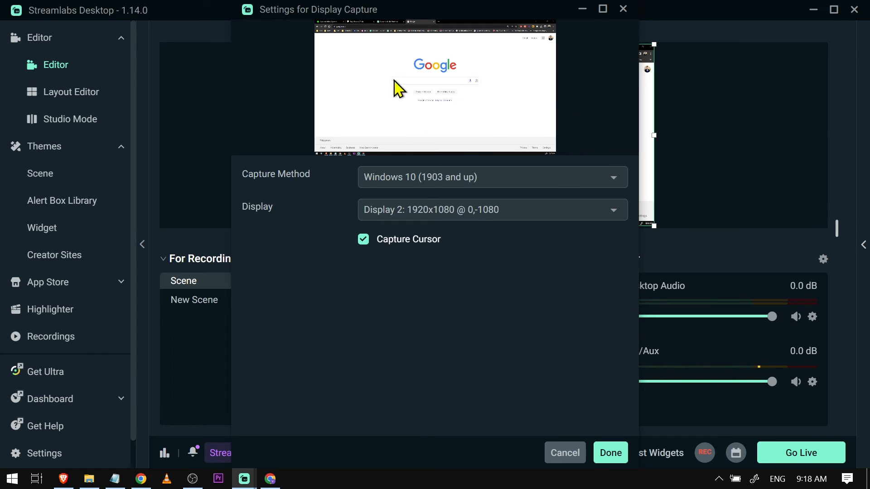
pyautogui.moveTo(454, 118)
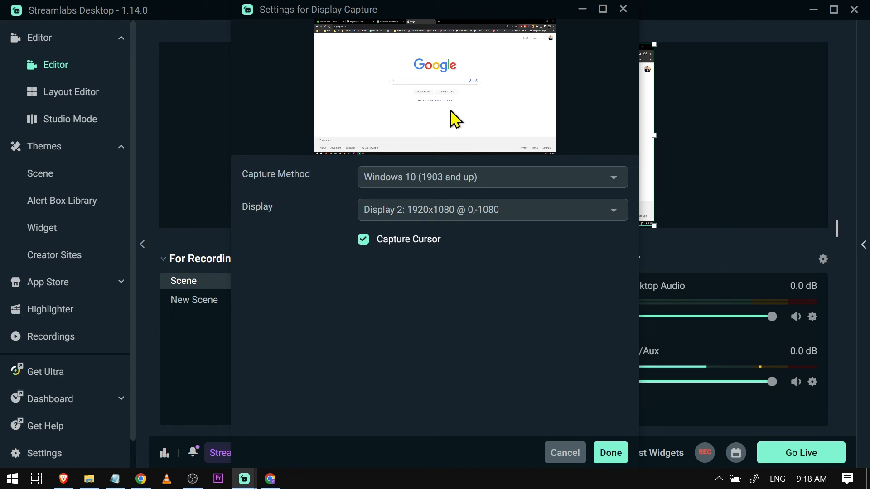
pyautogui.moveTo(436, 217)
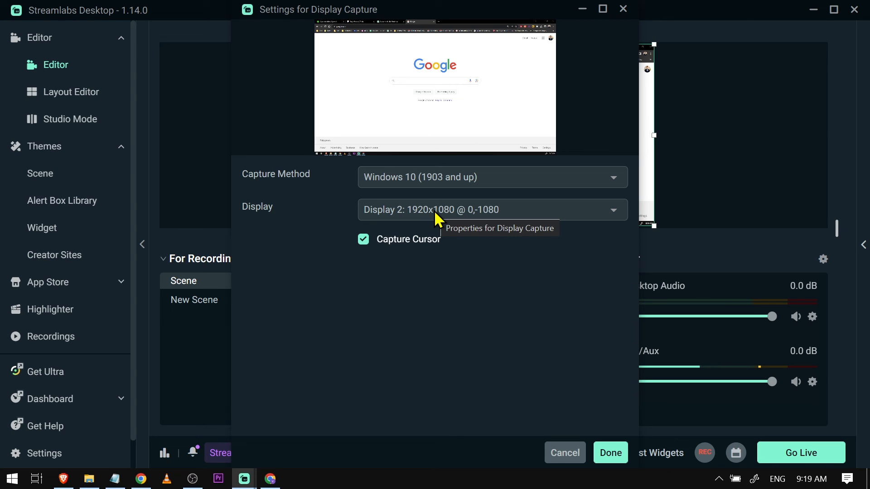
pyautogui.click(492, 210)
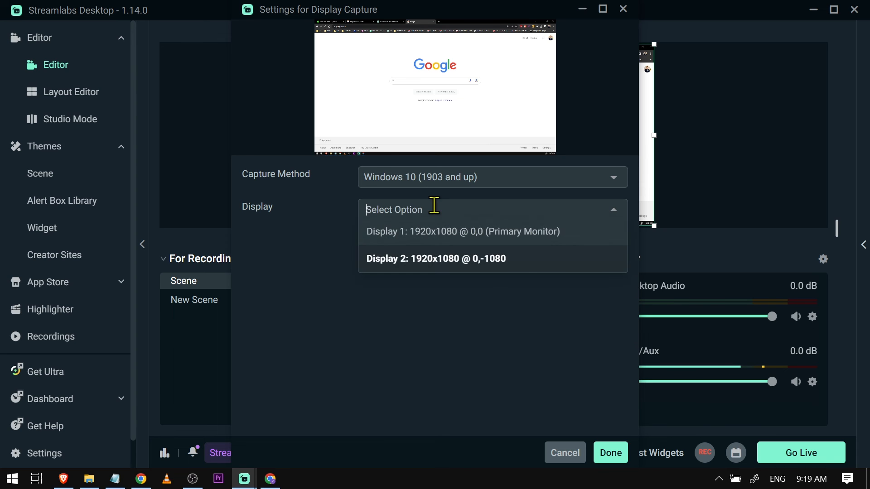
pyautogui.click(436, 259)
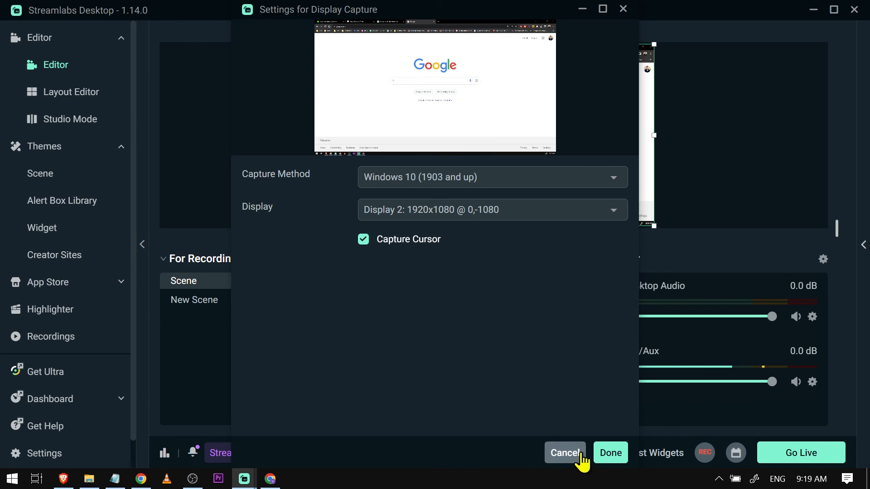
pyautogui.click(564, 452)
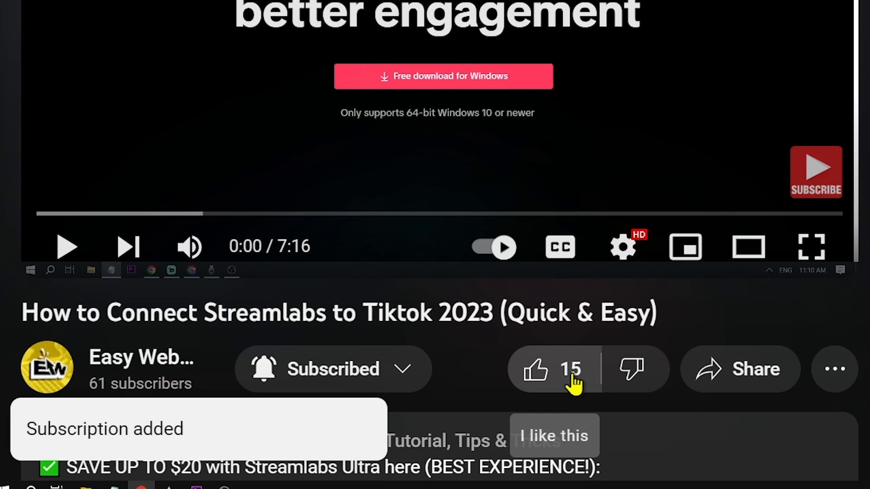
# - Like the YouTube tutorial video with the thumbs-up button
pyautogui.click(536, 370)
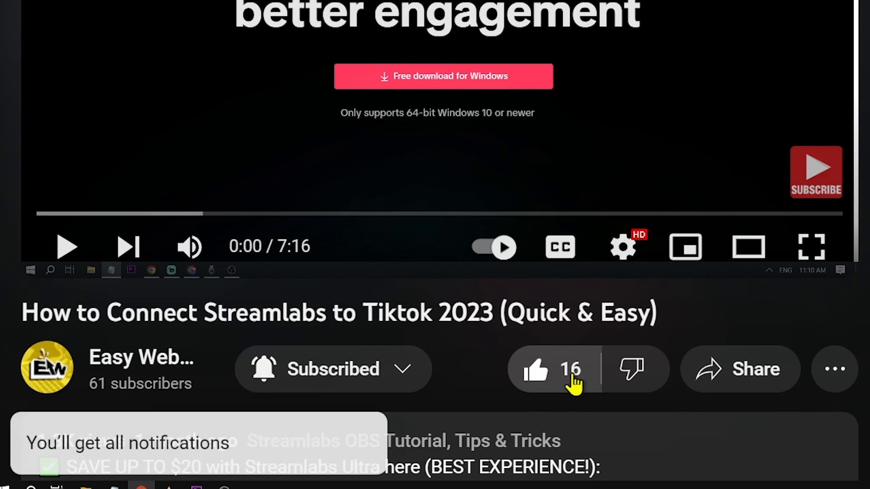